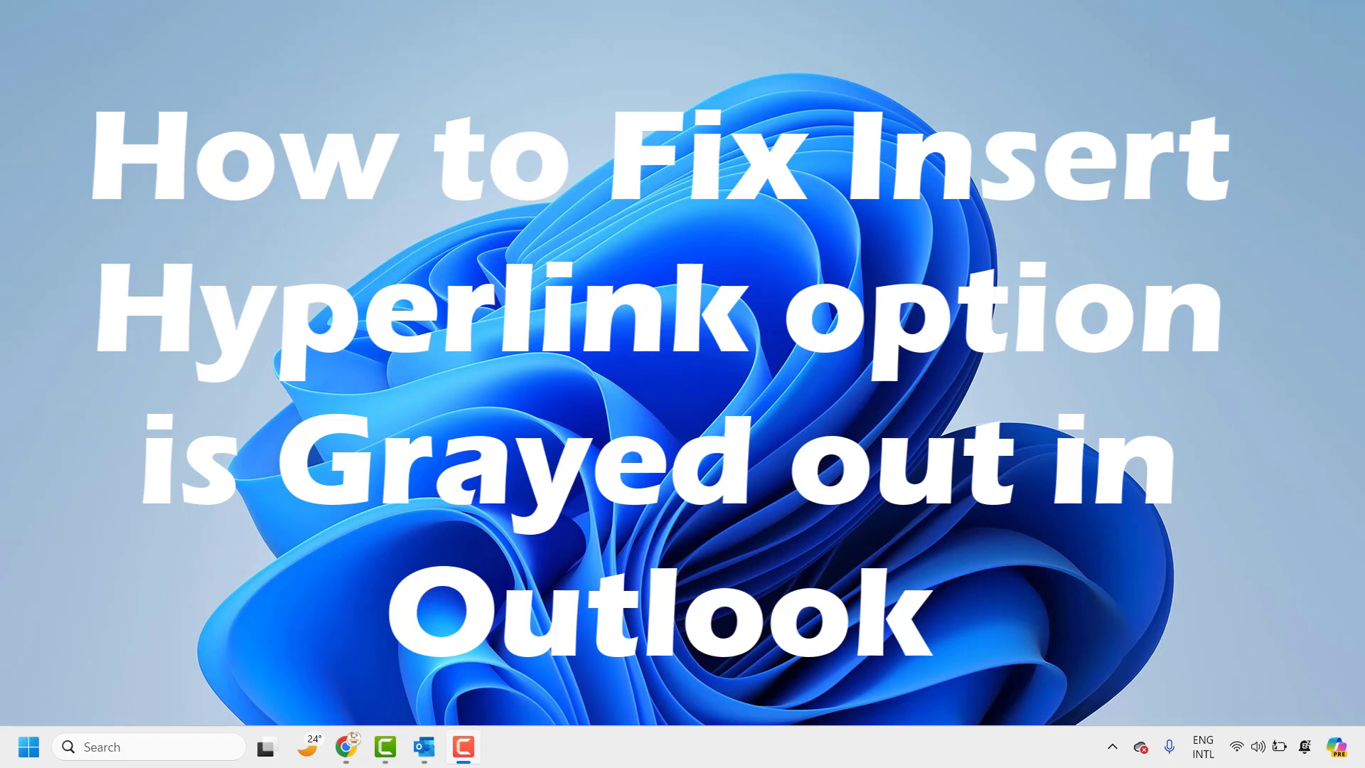
mouse_move(423, 748)
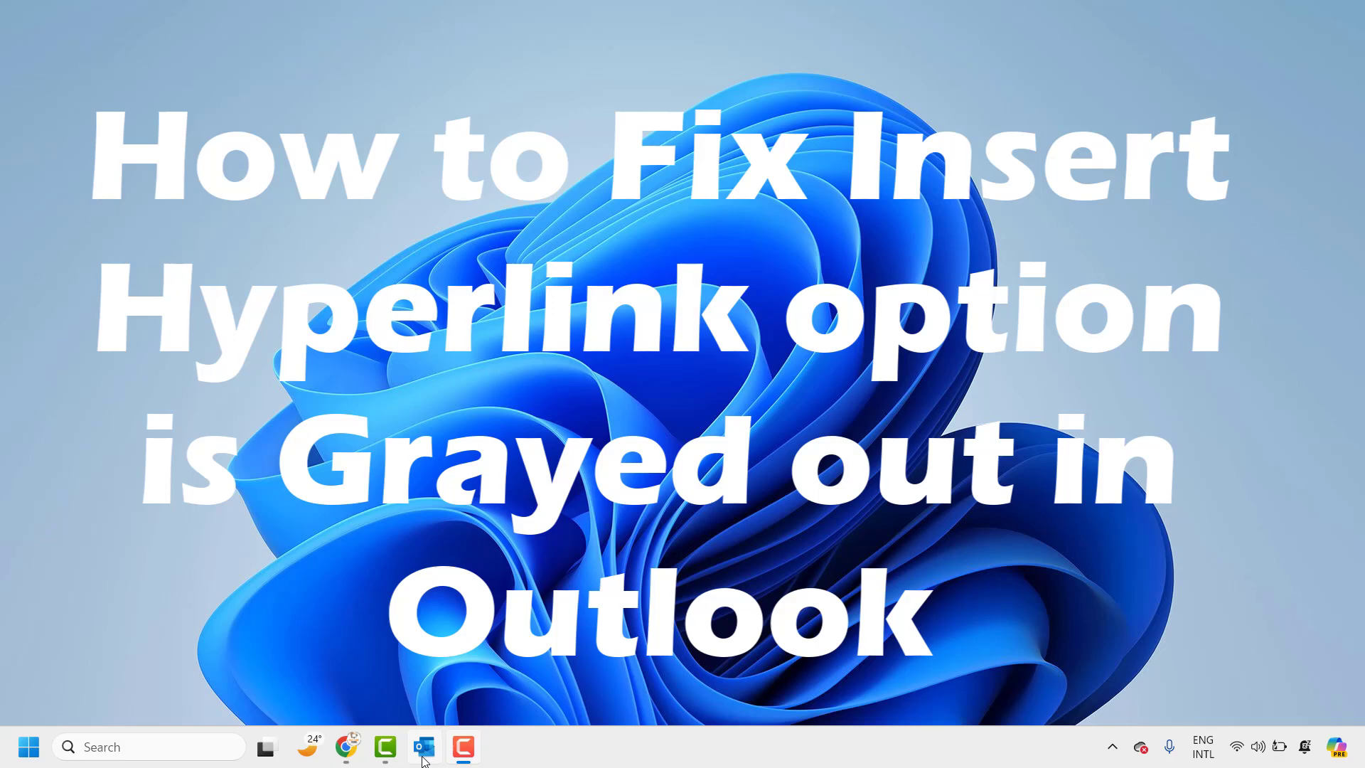
Step: Open Outlook, type 'Test' in a new email, and check the greyed-out Insert Link option
click(424, 747)
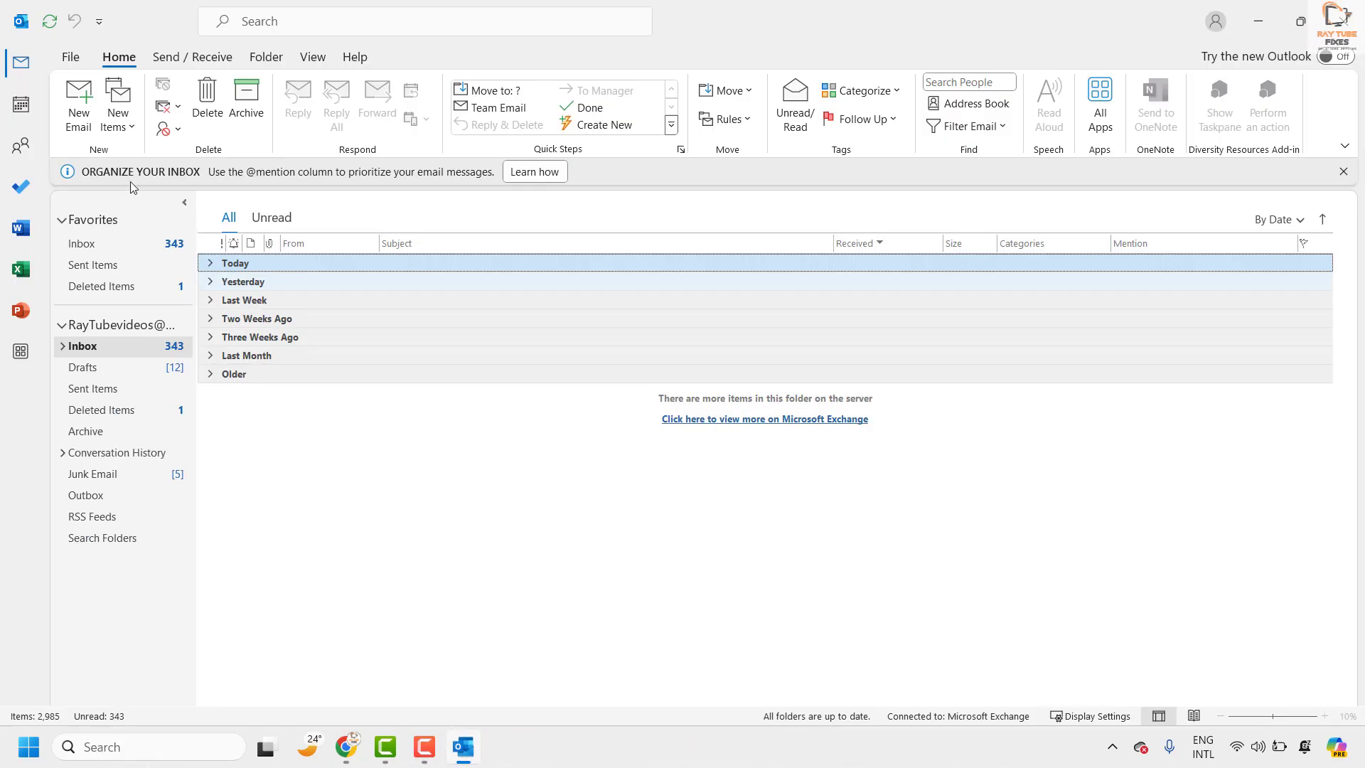
click(78, 105)
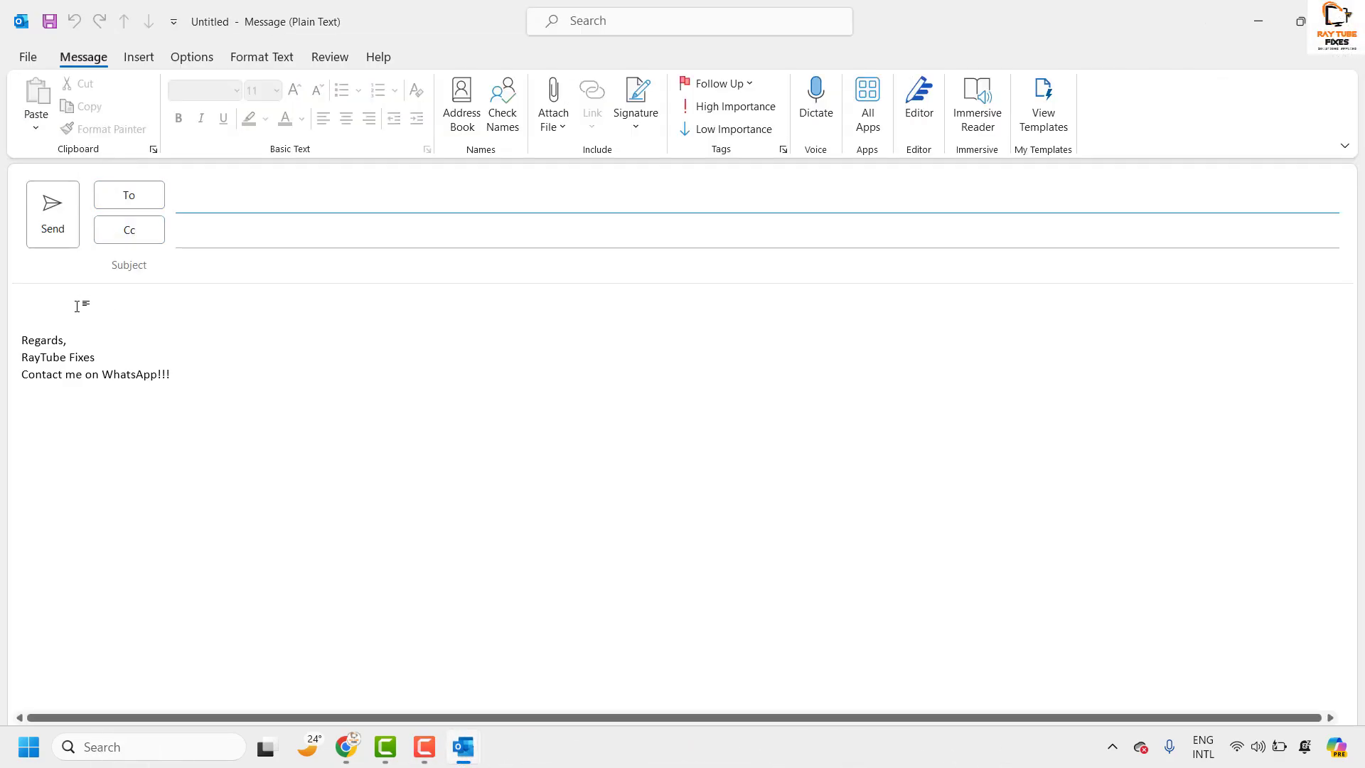
text(Test)
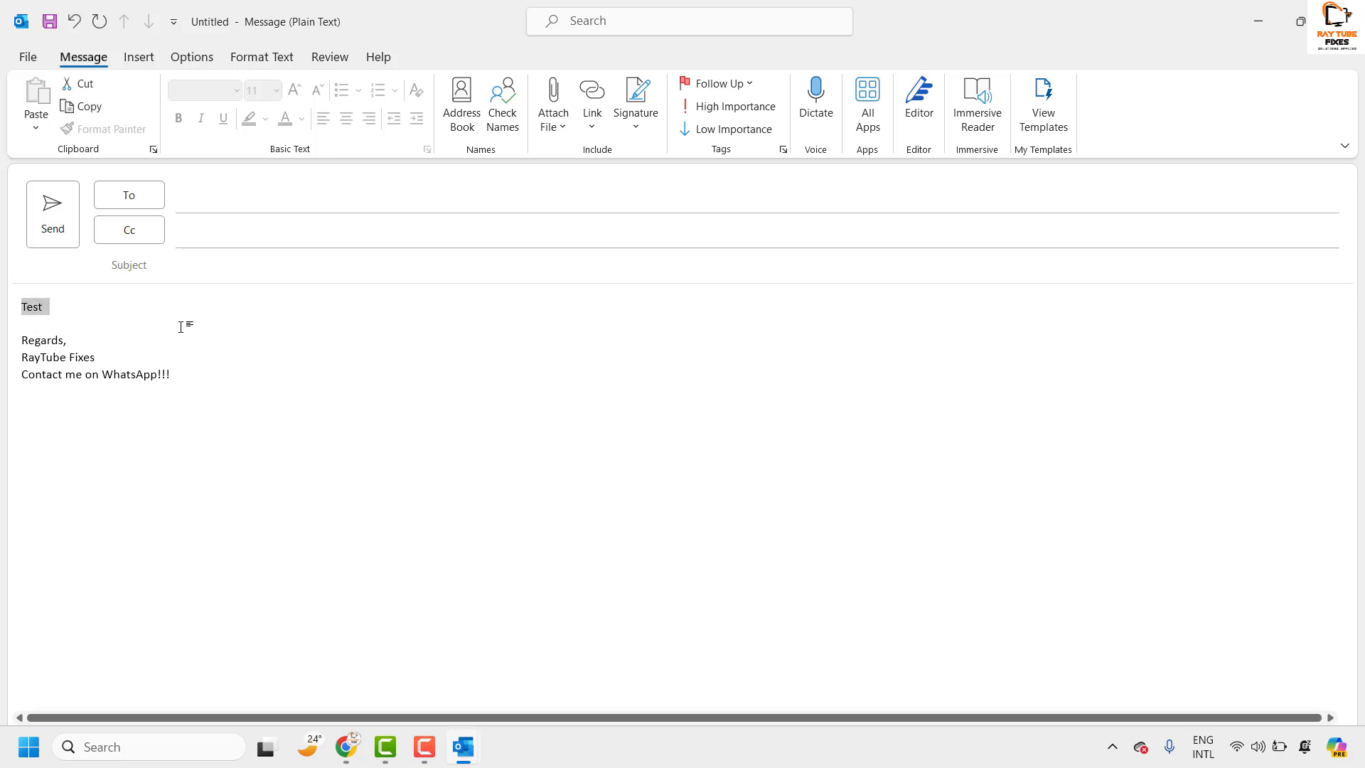
click(592, 92)
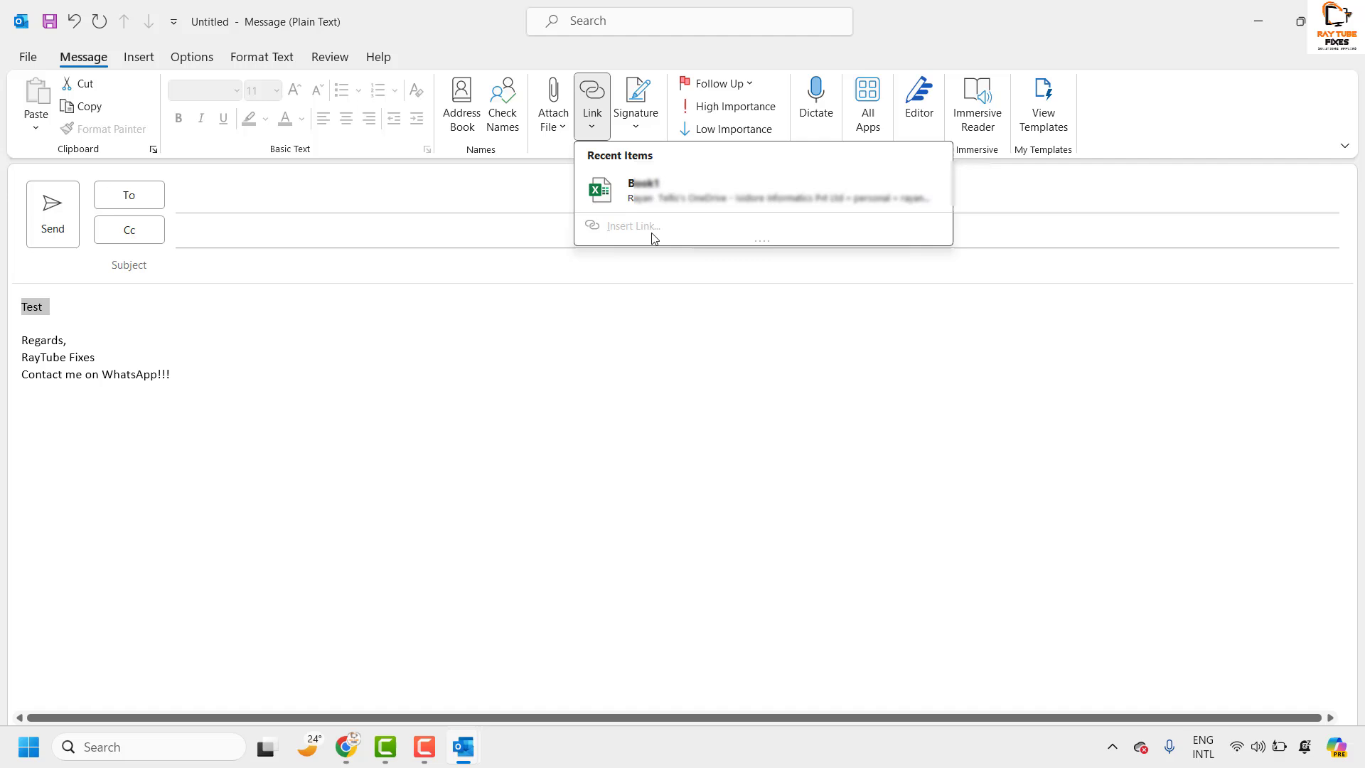
click(416, 376)
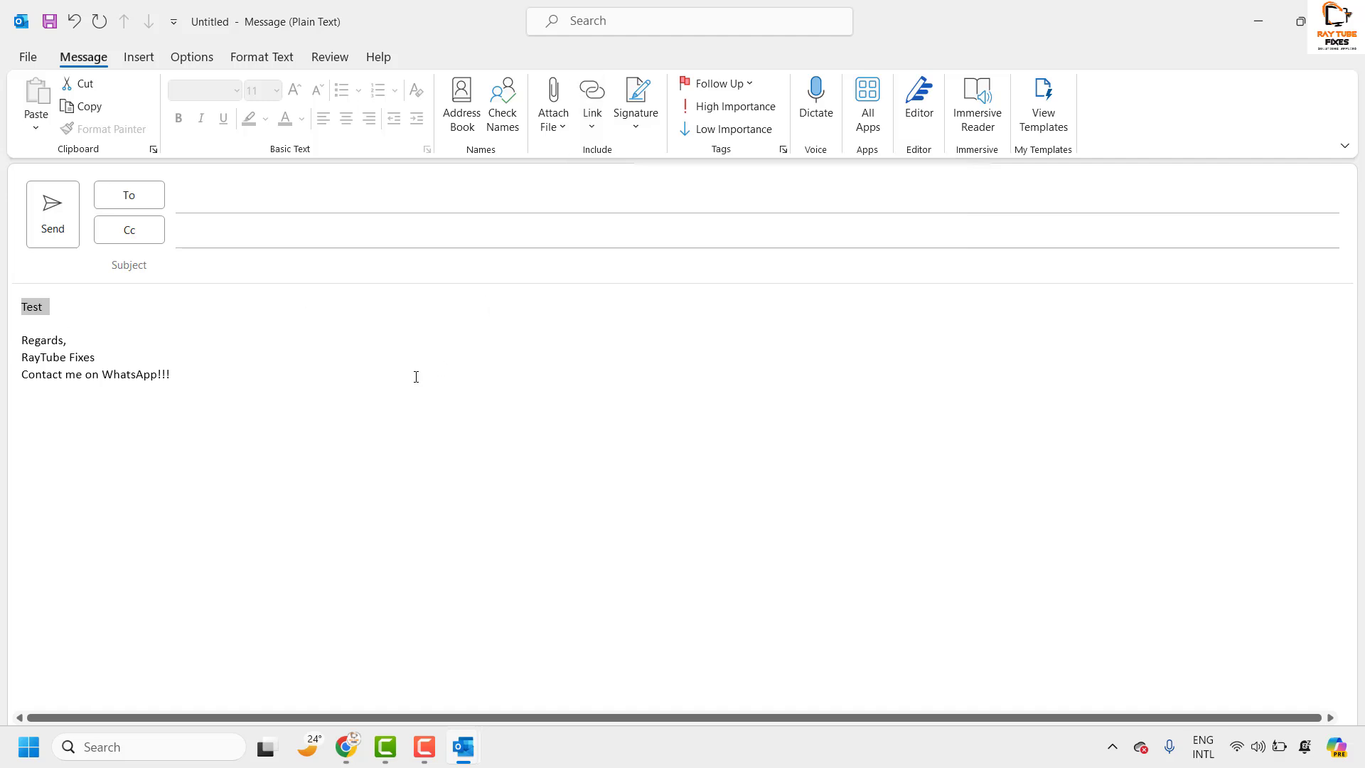
mouse_move(228, 119)
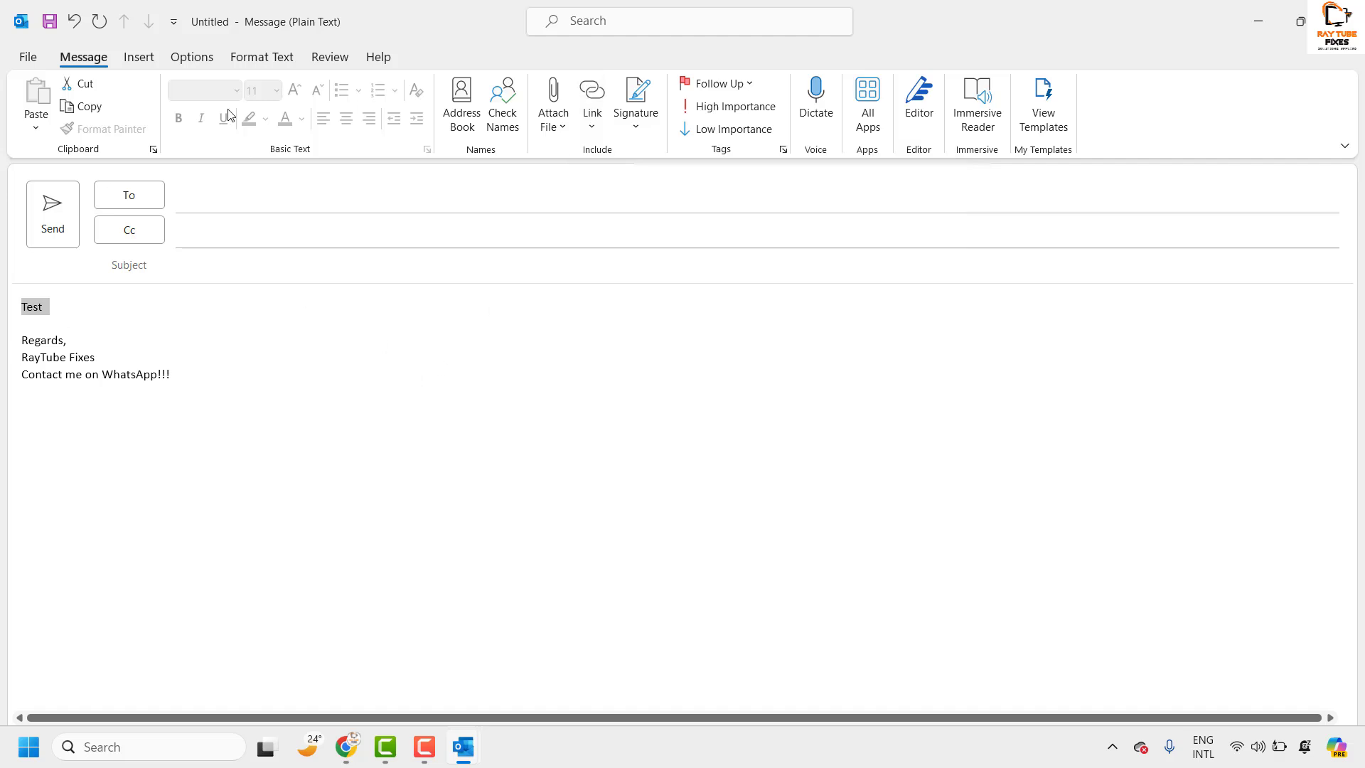
Step: Change the test message's format from plain text to HTML on the Format Text tab
click(261, 57)
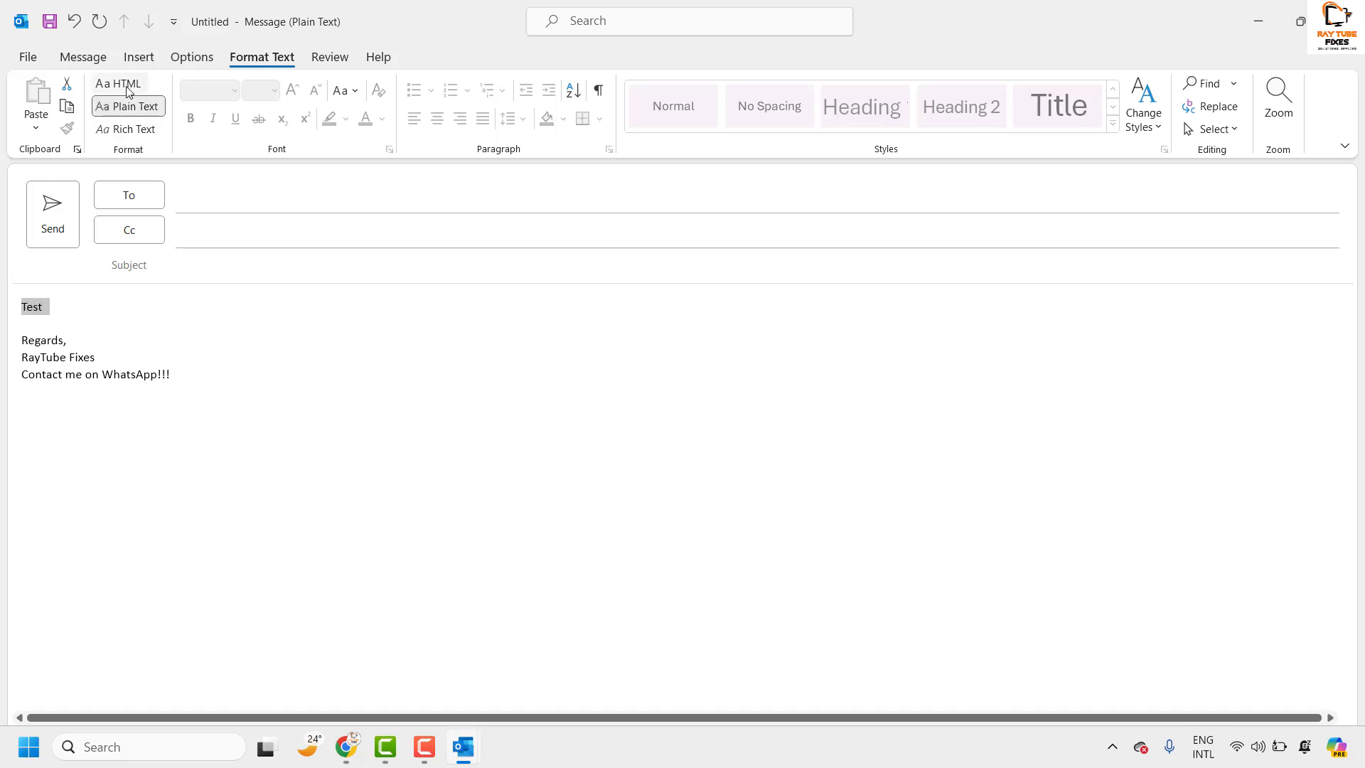
mouse_move(117, 82)
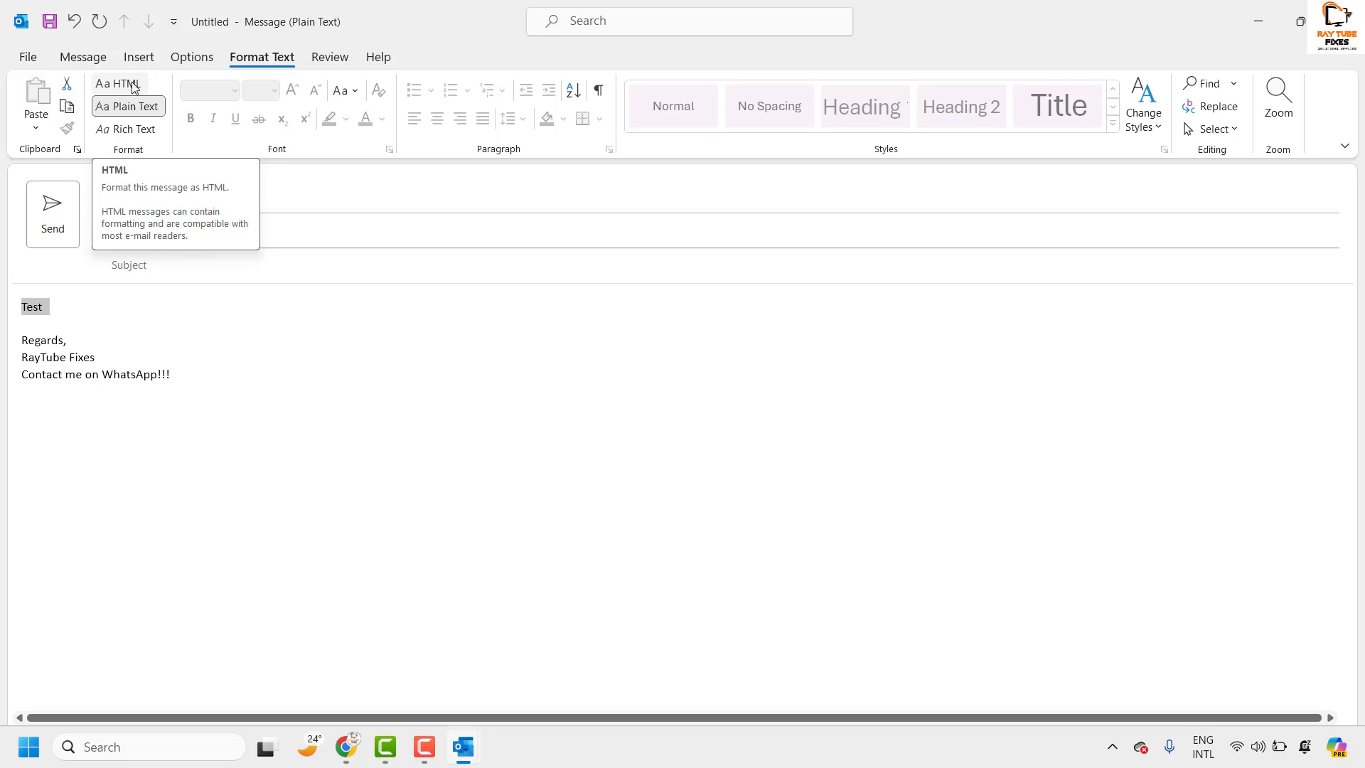
click(118, 83)
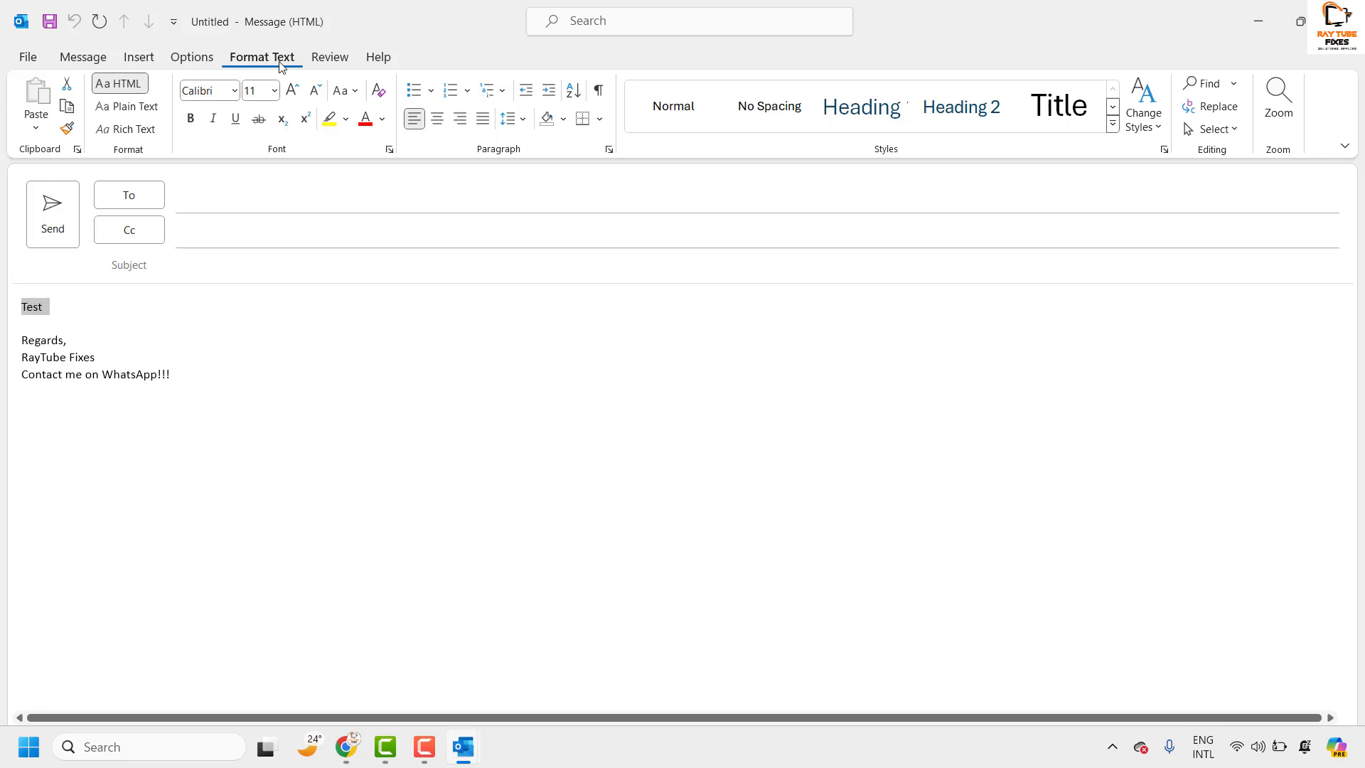
mouse_move(132, 105)
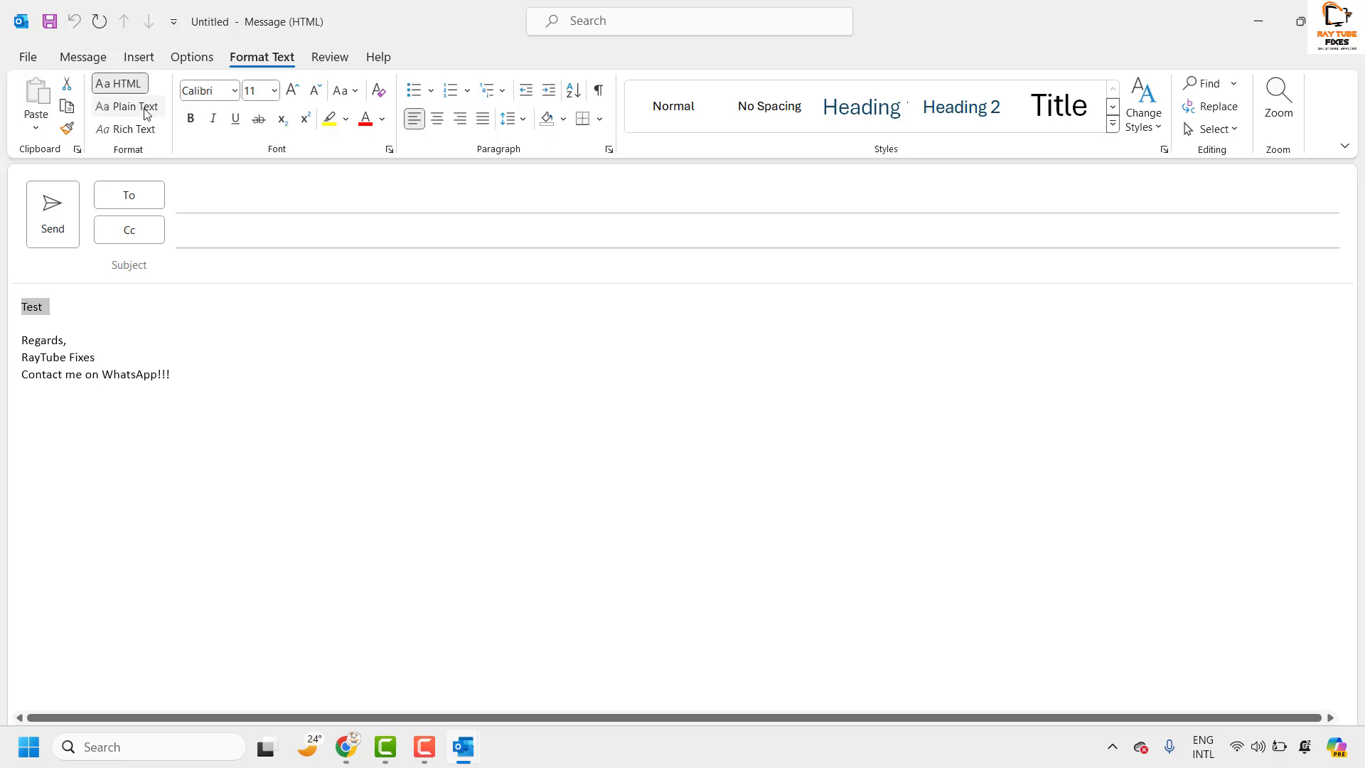
mouse_move(85, 318)
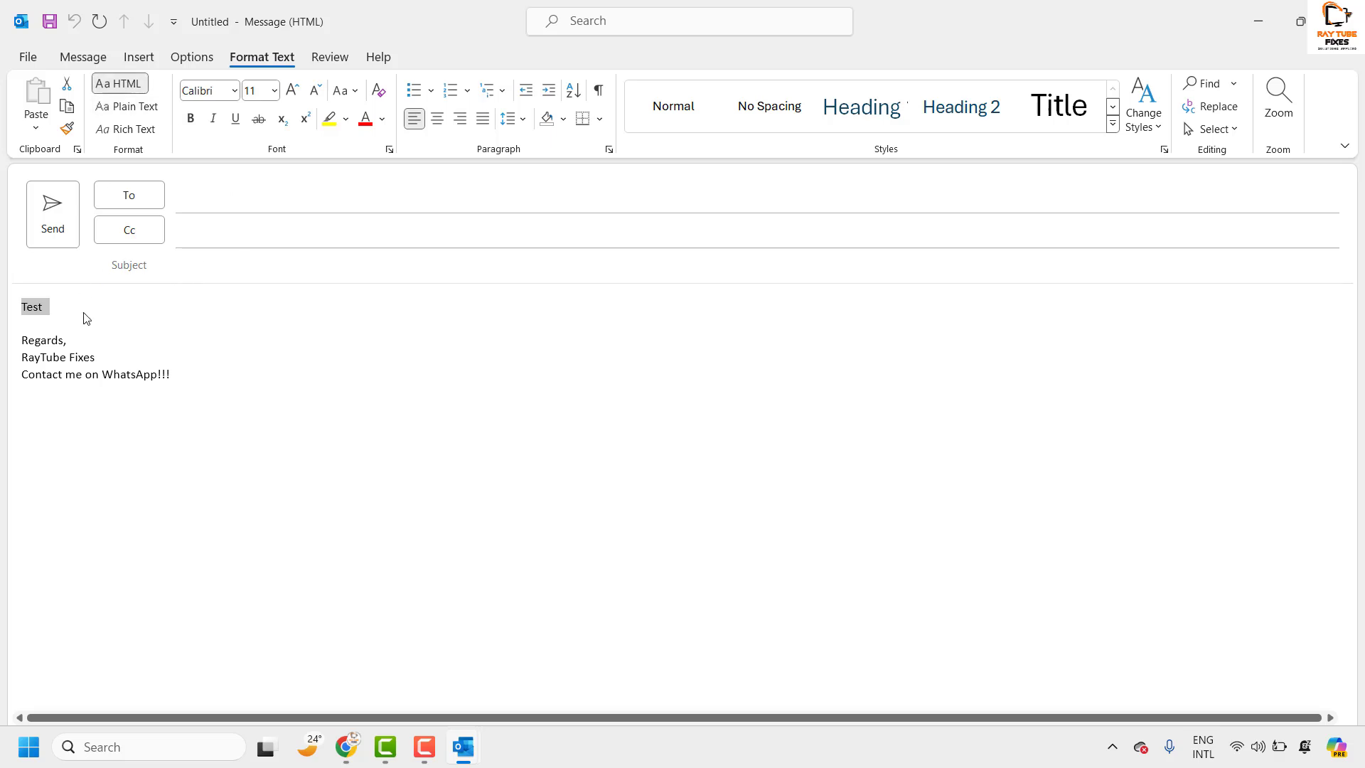
click(139, 57)
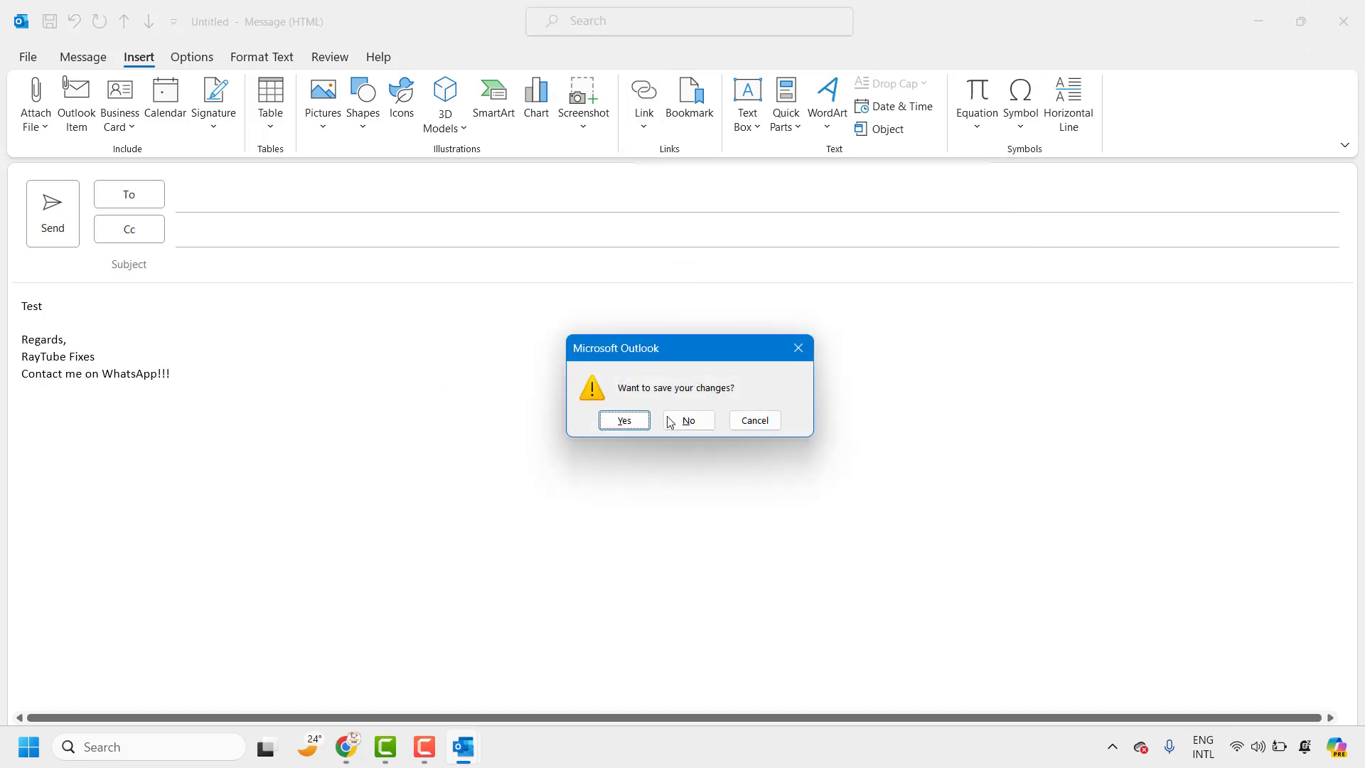
Step: Close the draft without saving, then go to File > Options
click(686, 421)
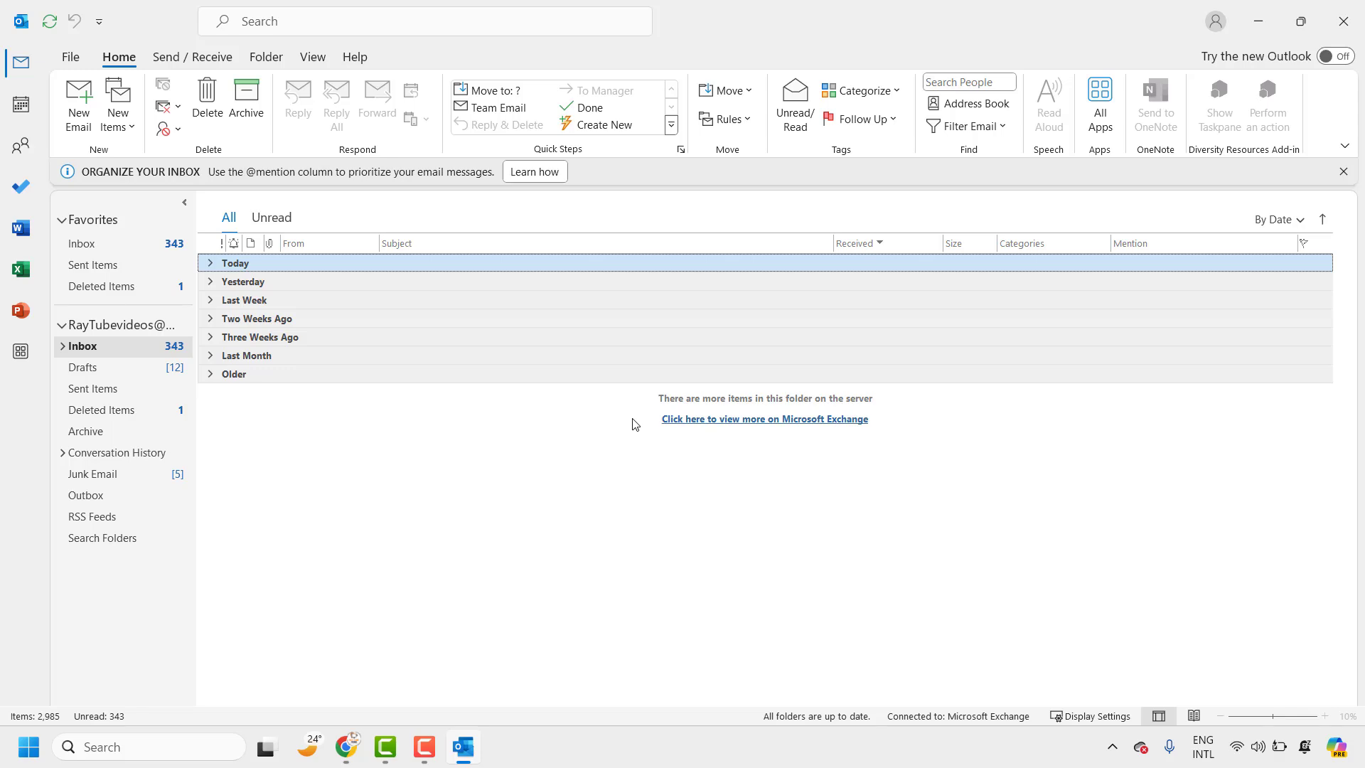
click(70, 57)
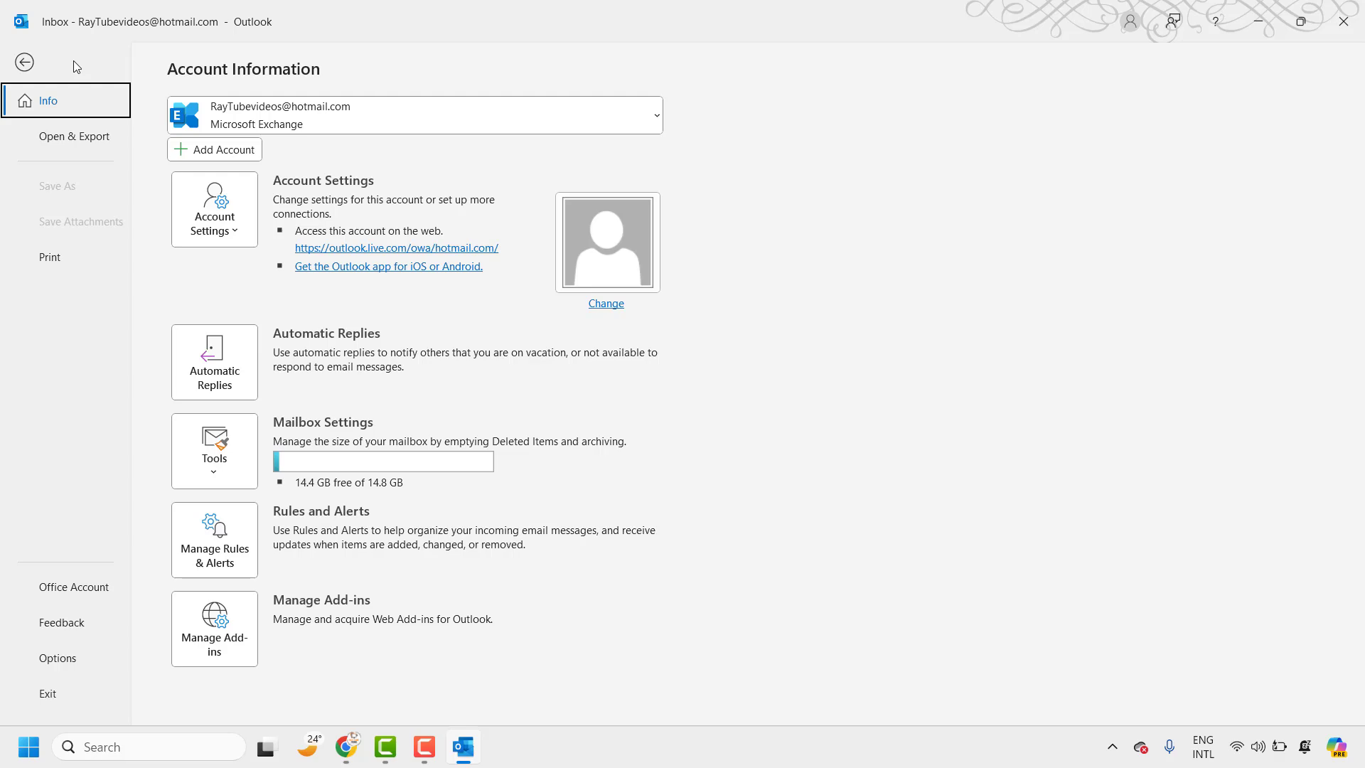
click(23, 62)
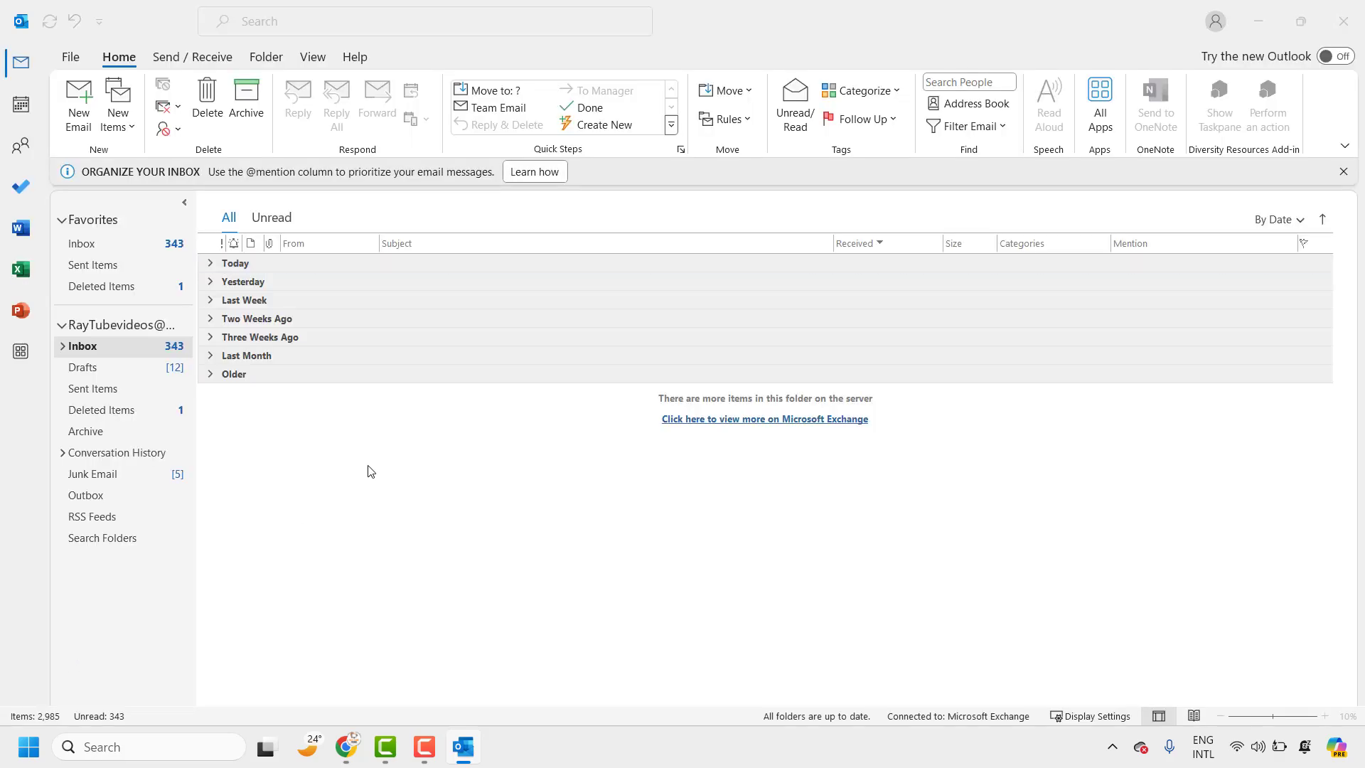
Step: In Mail options, set 'Compose messages in this format' to HTML and confirm
click(70, 57)
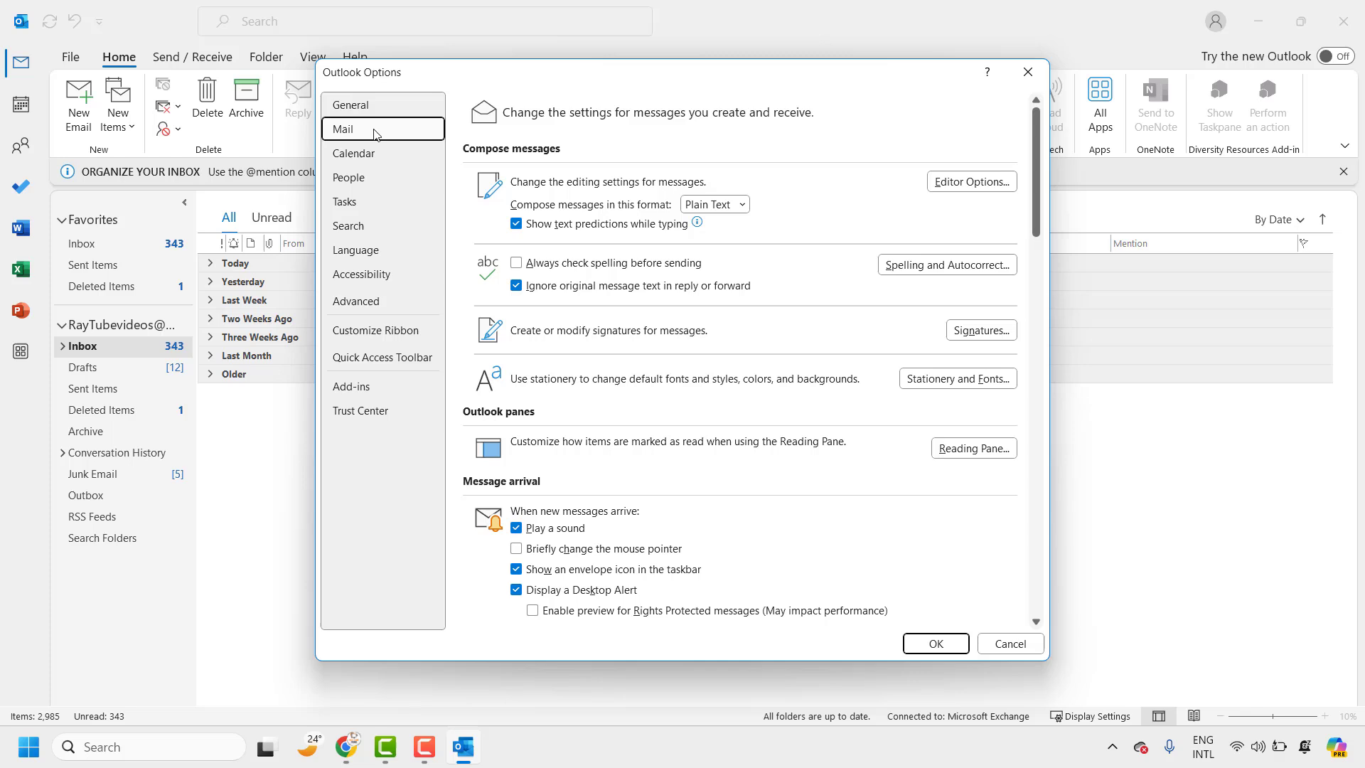
mouse_move(548, 189)
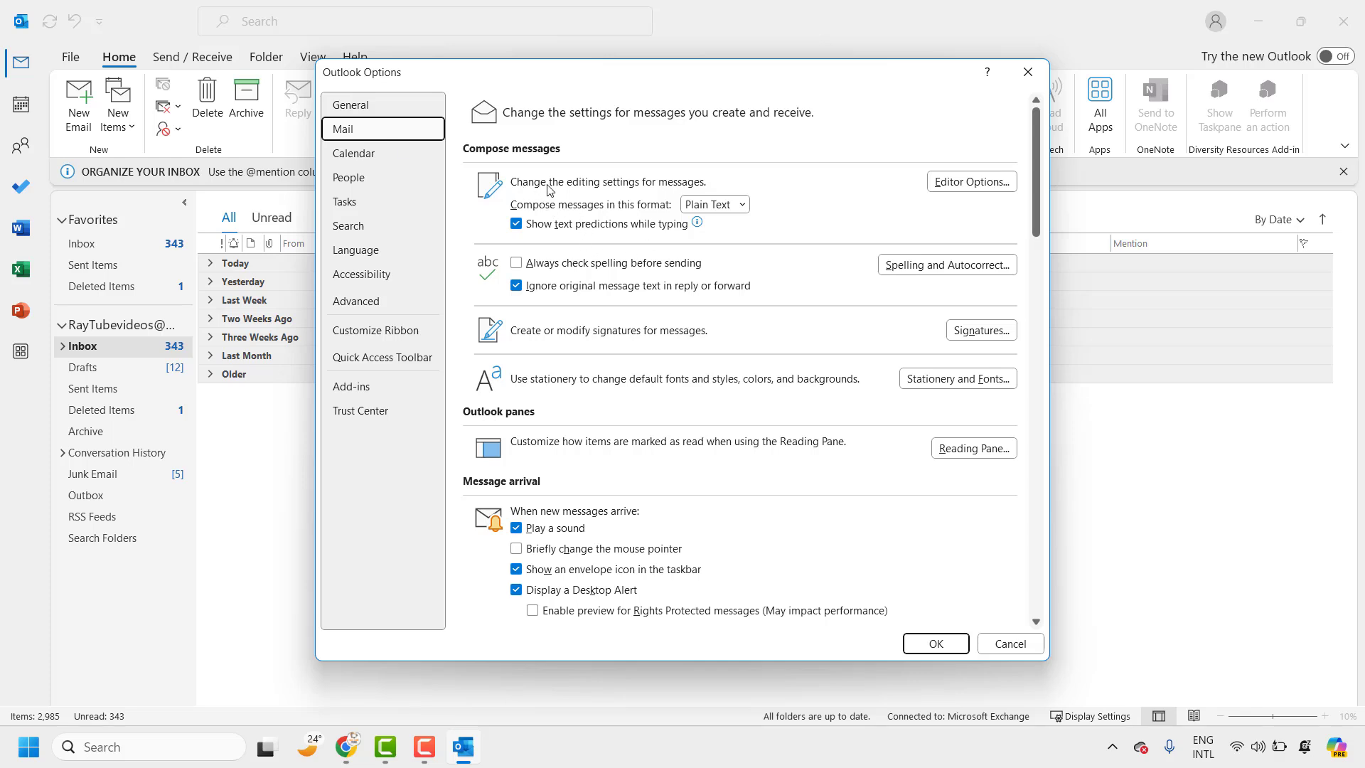
mouse_move(674, 193)
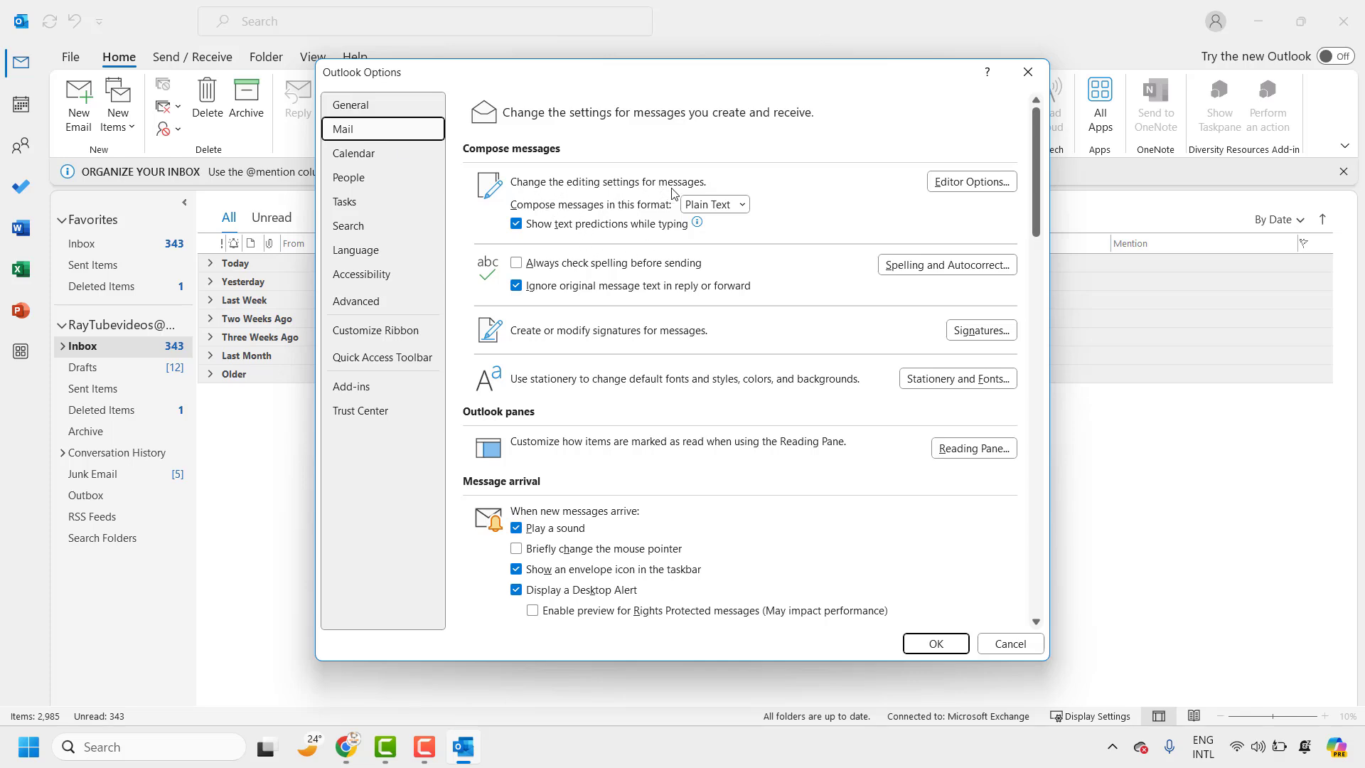
mouse_move(637, 217)
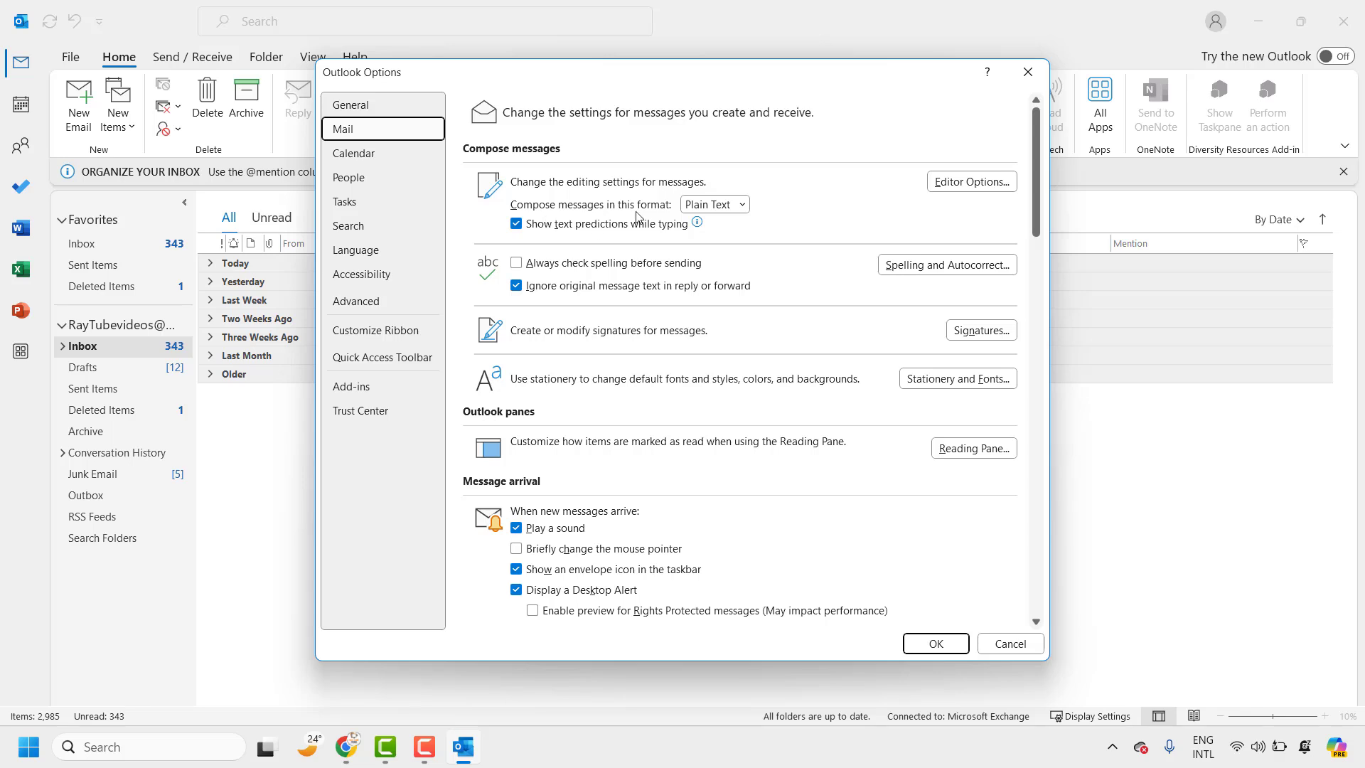
click(742, 204)
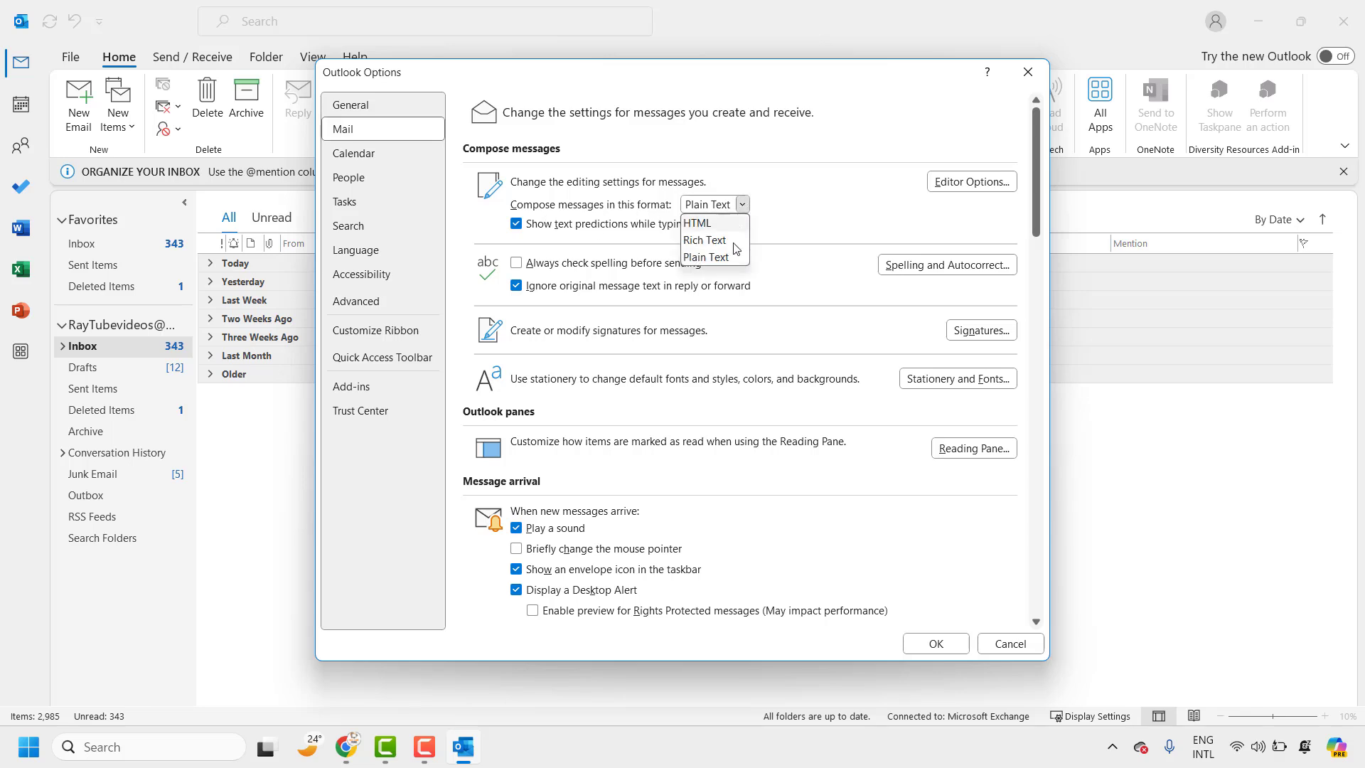
click(698, 223)
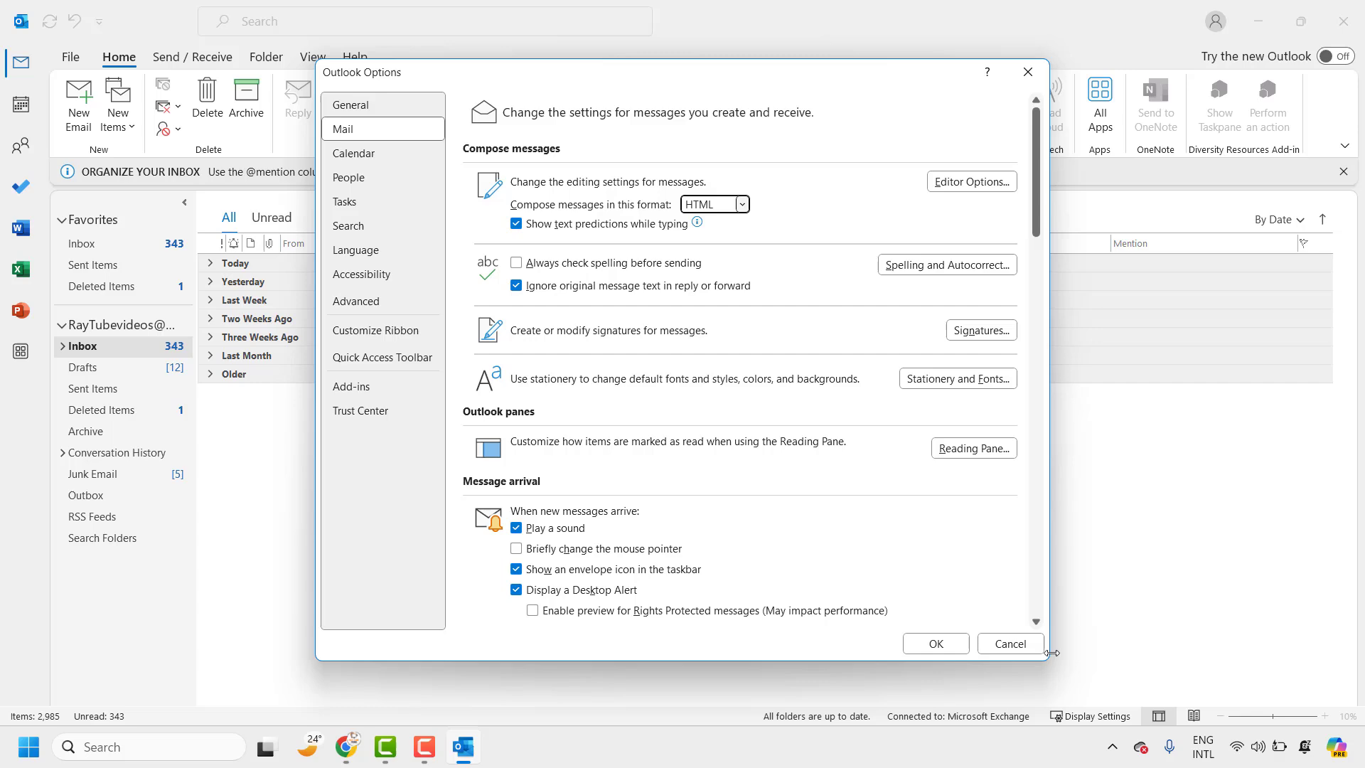
click(1009, 643)
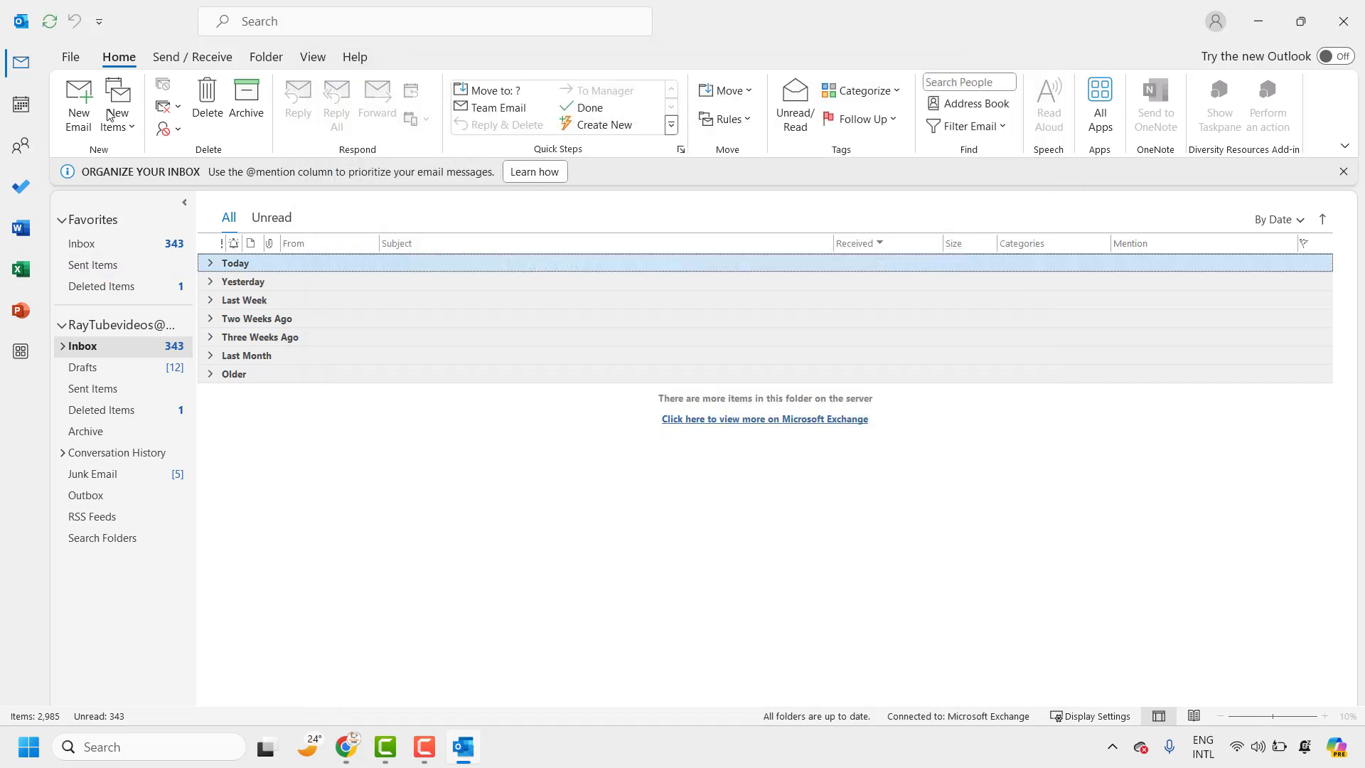
Step: Start a new email and type 'TEST' in its body
click(78, 104)
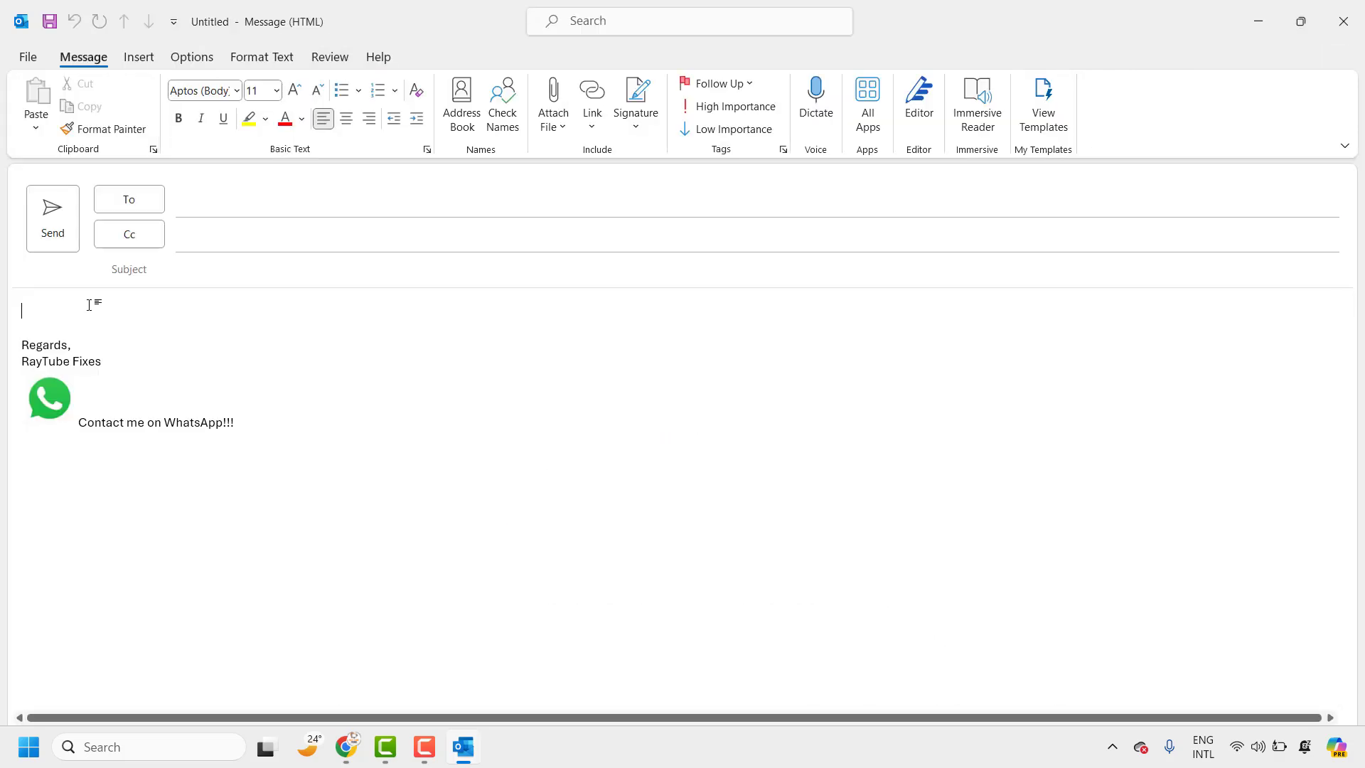
text(TE)
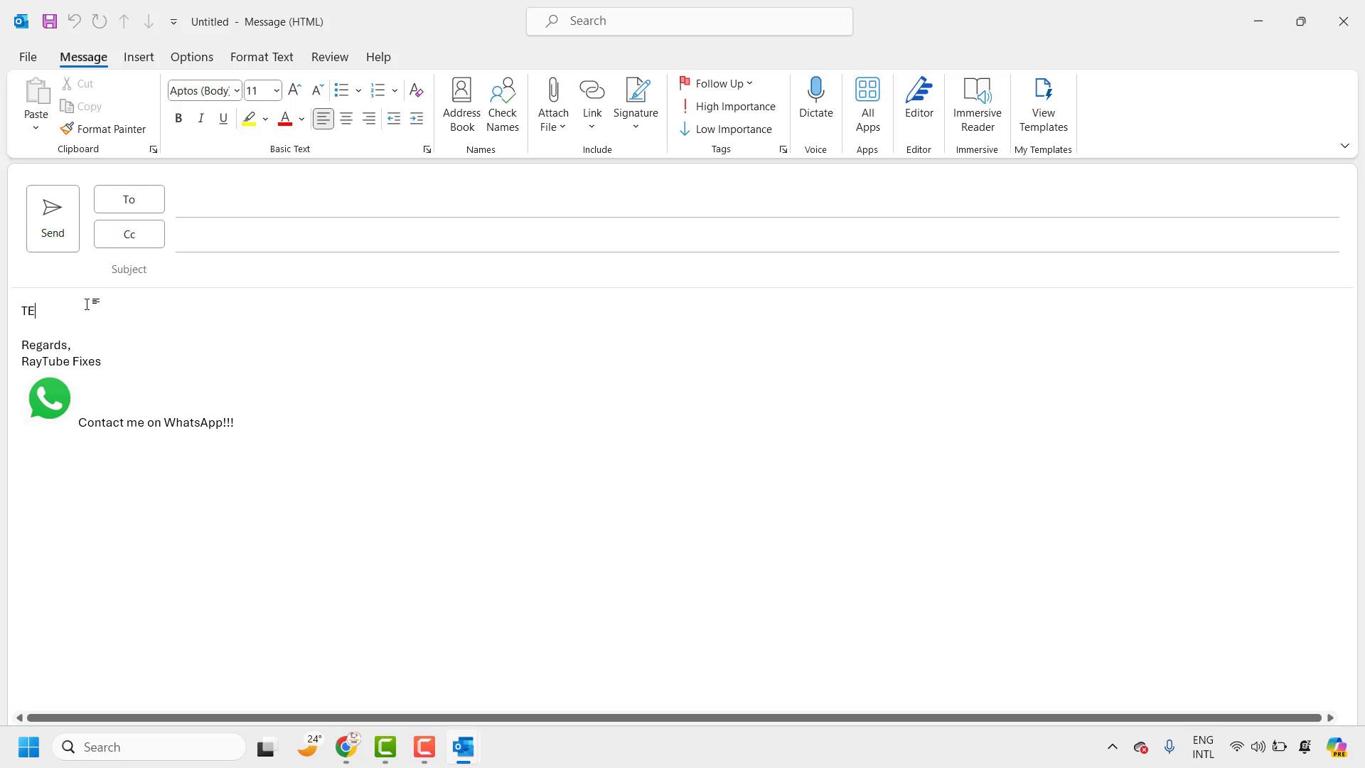
text(ST)
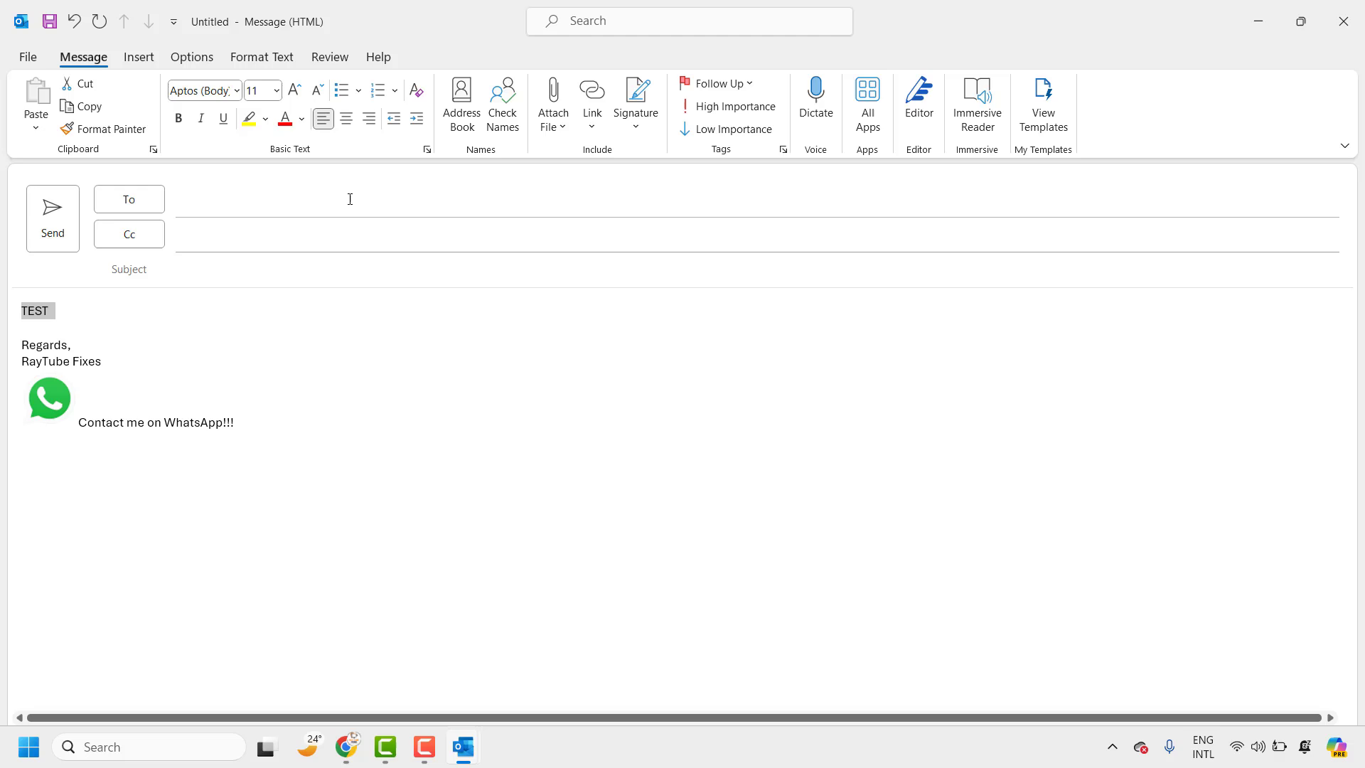
Step: Confirm the Insert Hyperlink dialog now opens for TEST, then cancel it
click(593, 96)
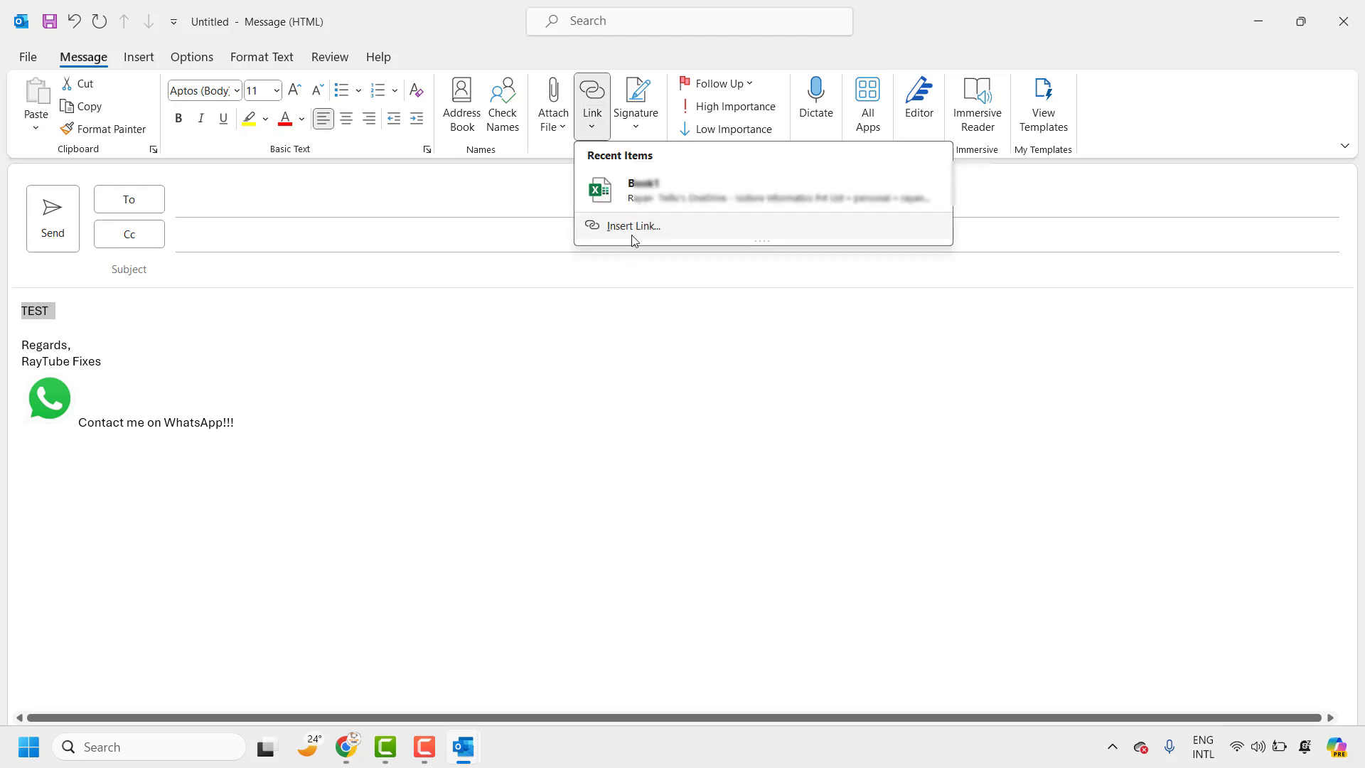
click(632, 225)
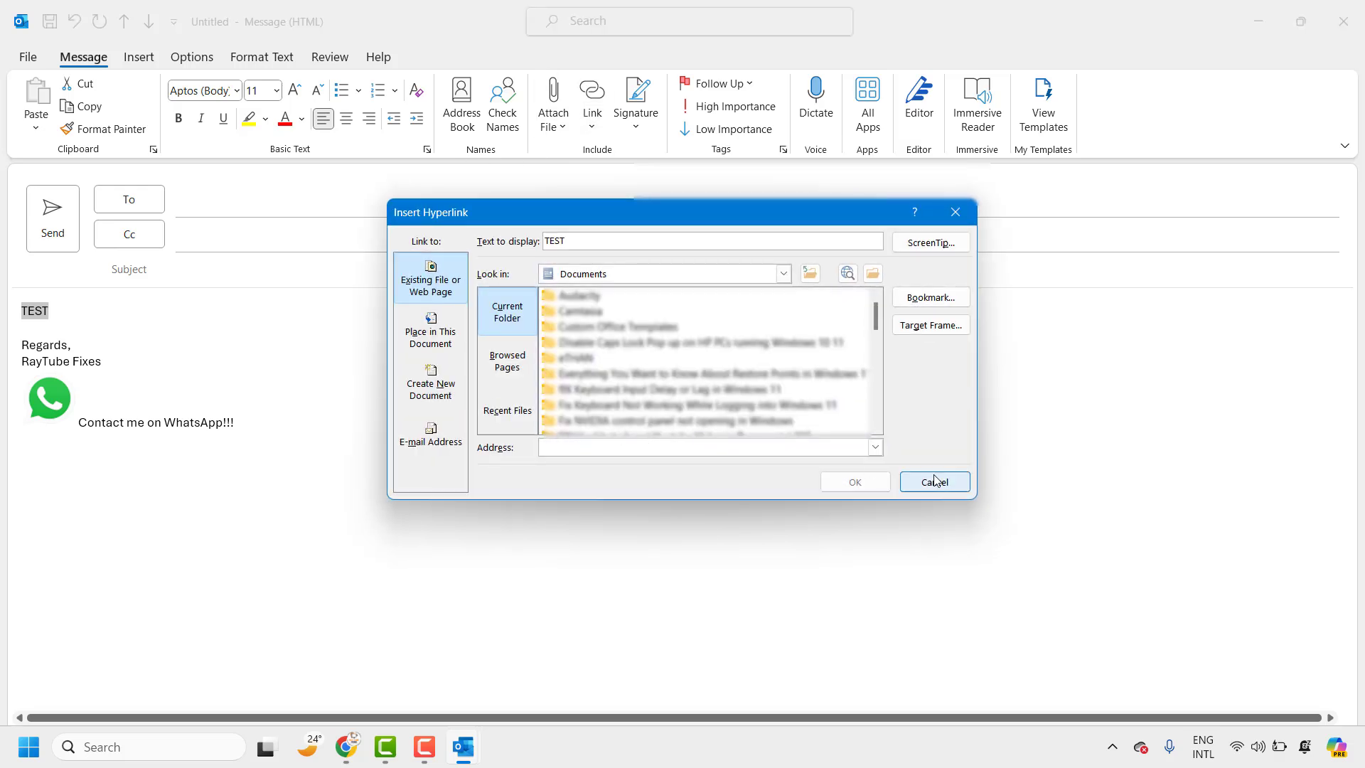
click(934, 481)
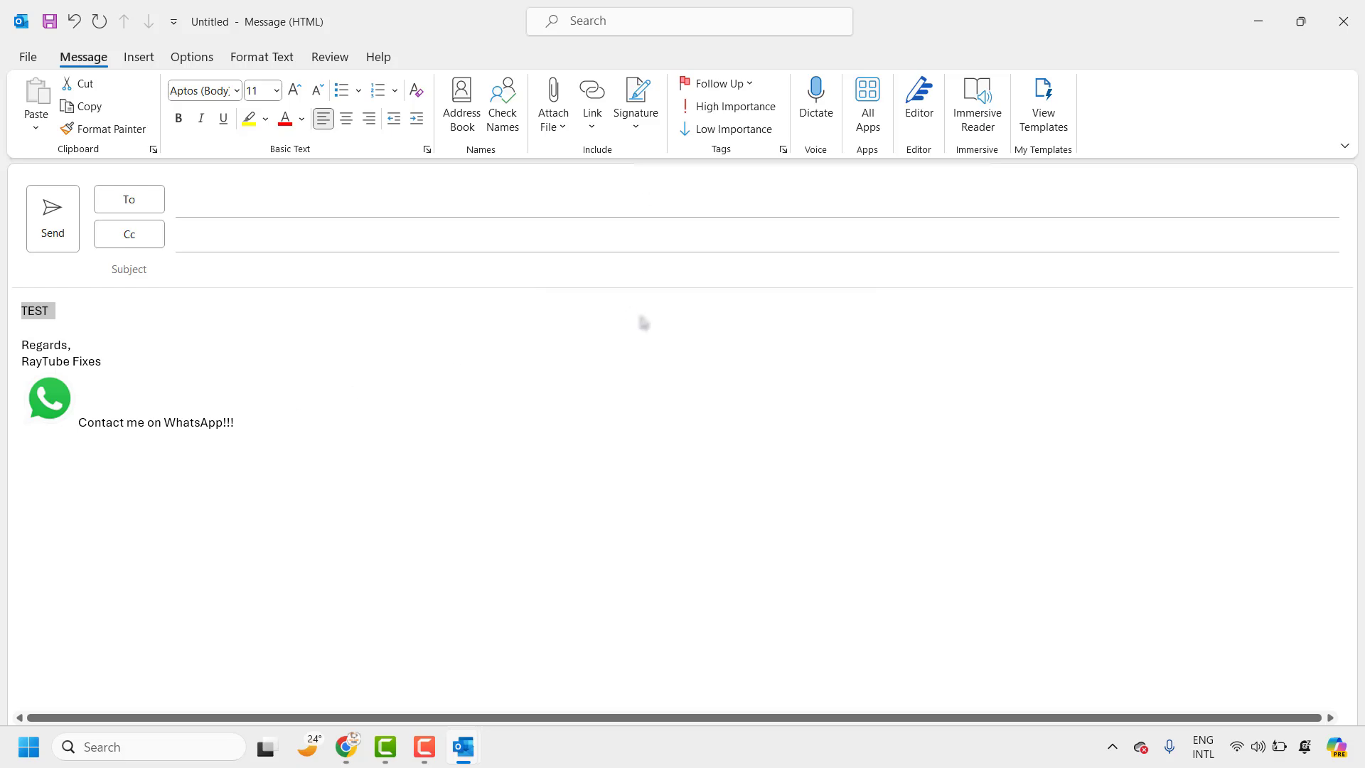
click(47, 311)
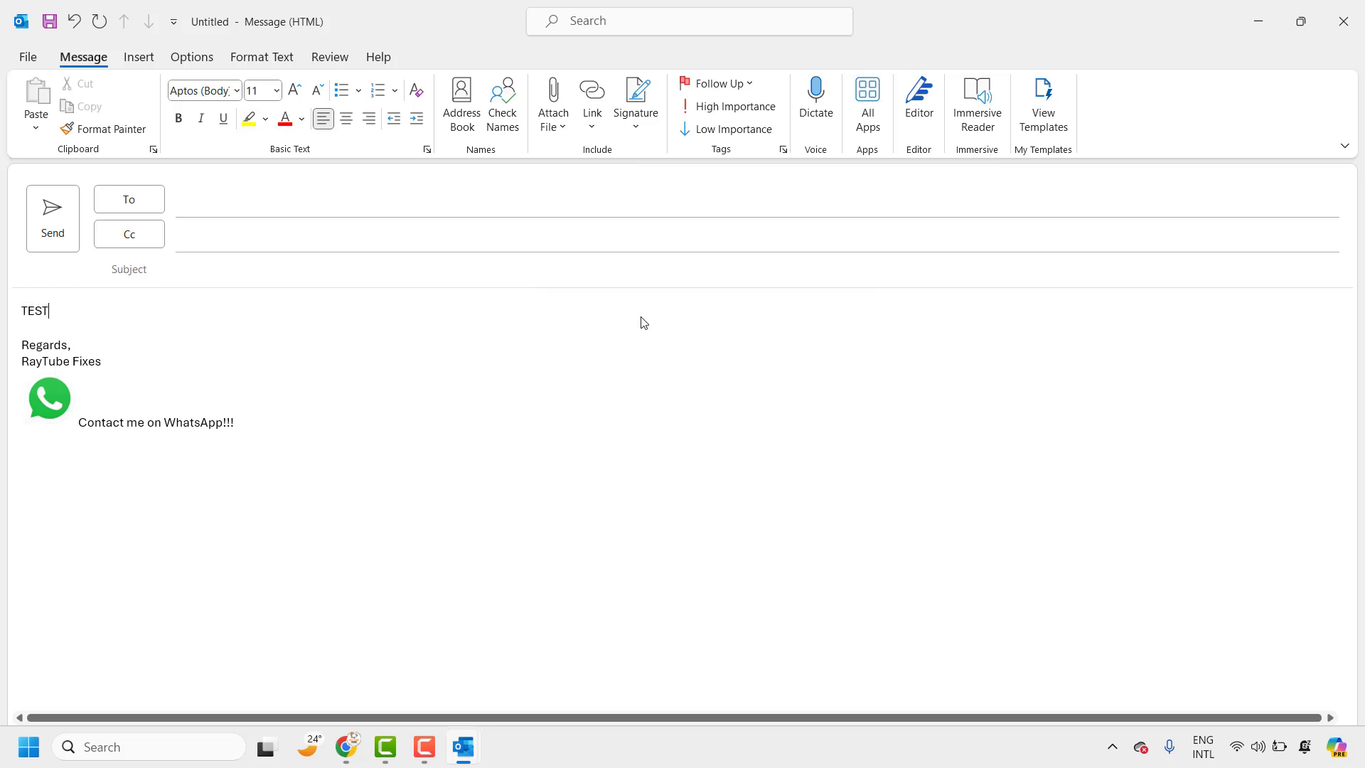